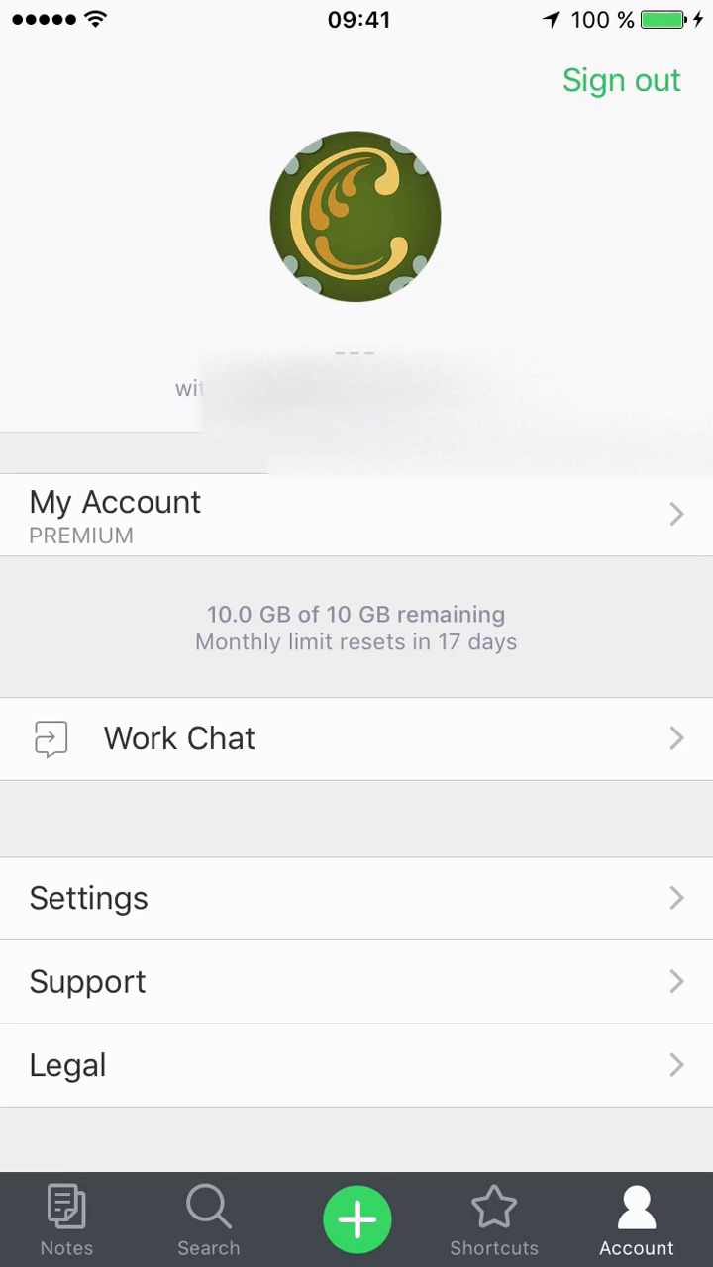
Review My Account details showing the Premium plan and sync info, then return to the home screen.
{"action": "left_click", "coordinate": [115, 514]}
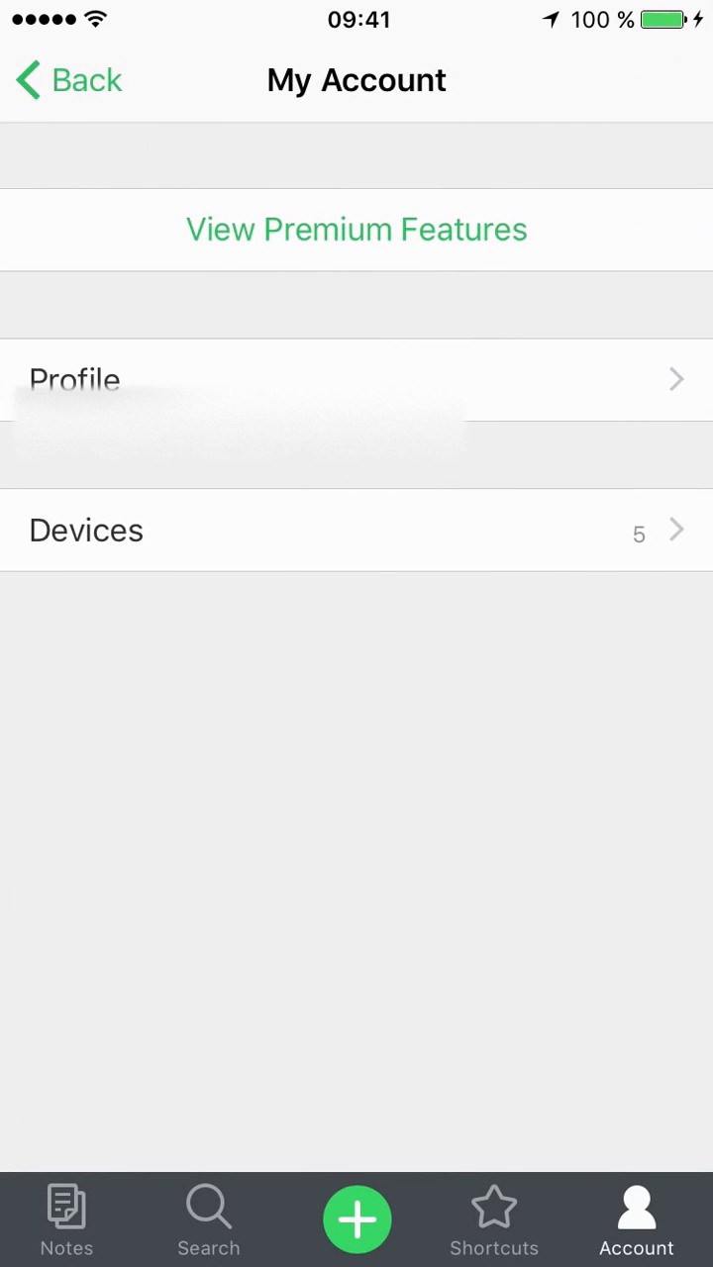
{"action": "scroll", "scroll_direction": "down", "scroll_amount": 3}
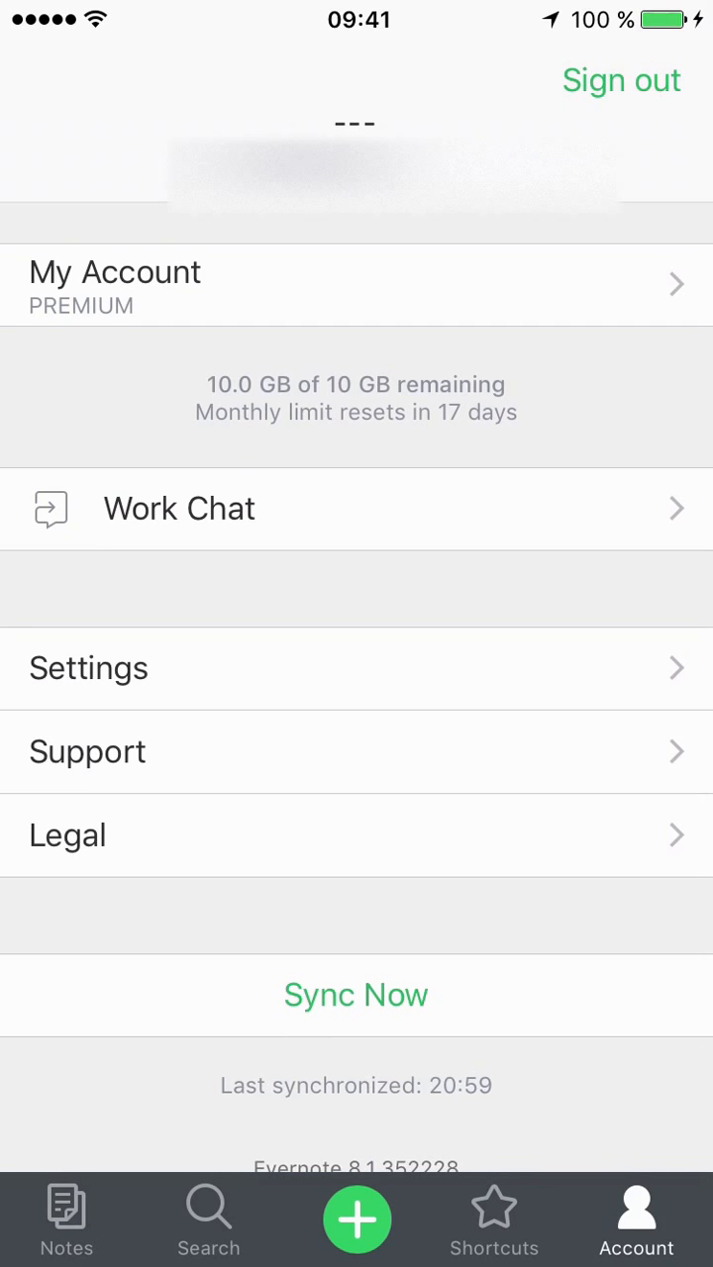
{"action": "scroll", "scroll_direction": "up", "scroll_amount": 3}
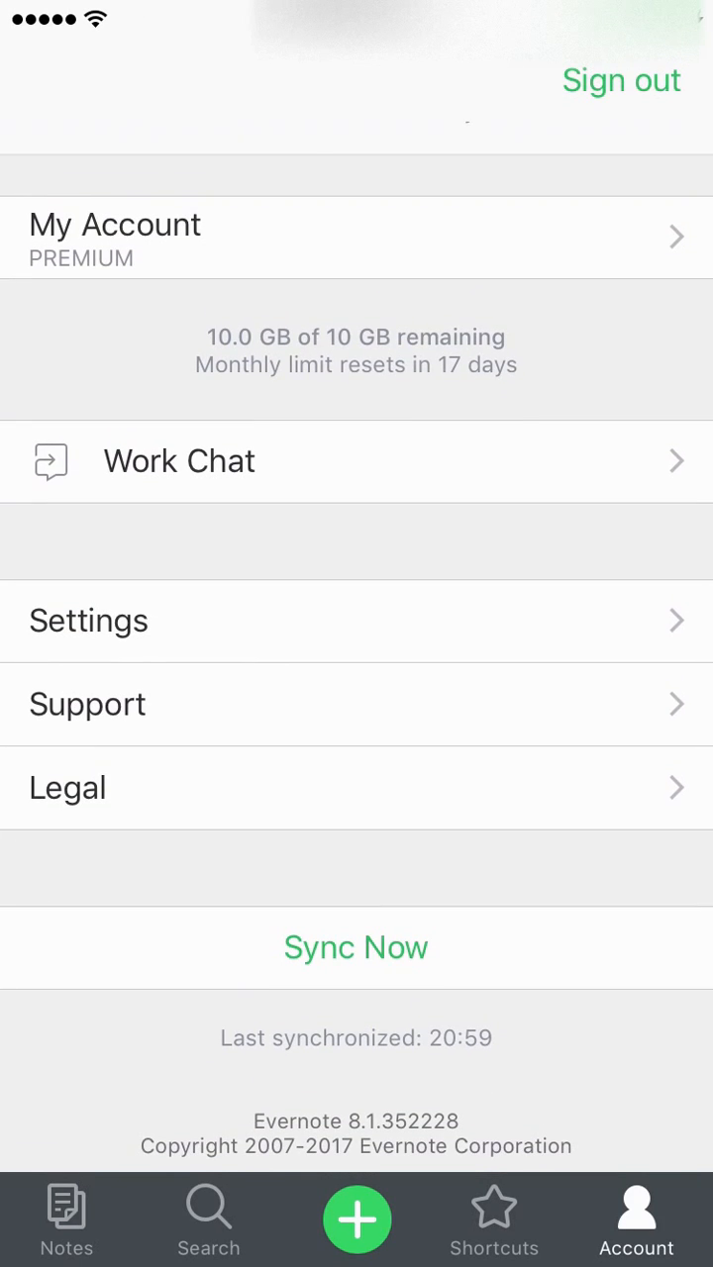
{"action": "left_click", "coordinate": [88, 621]}
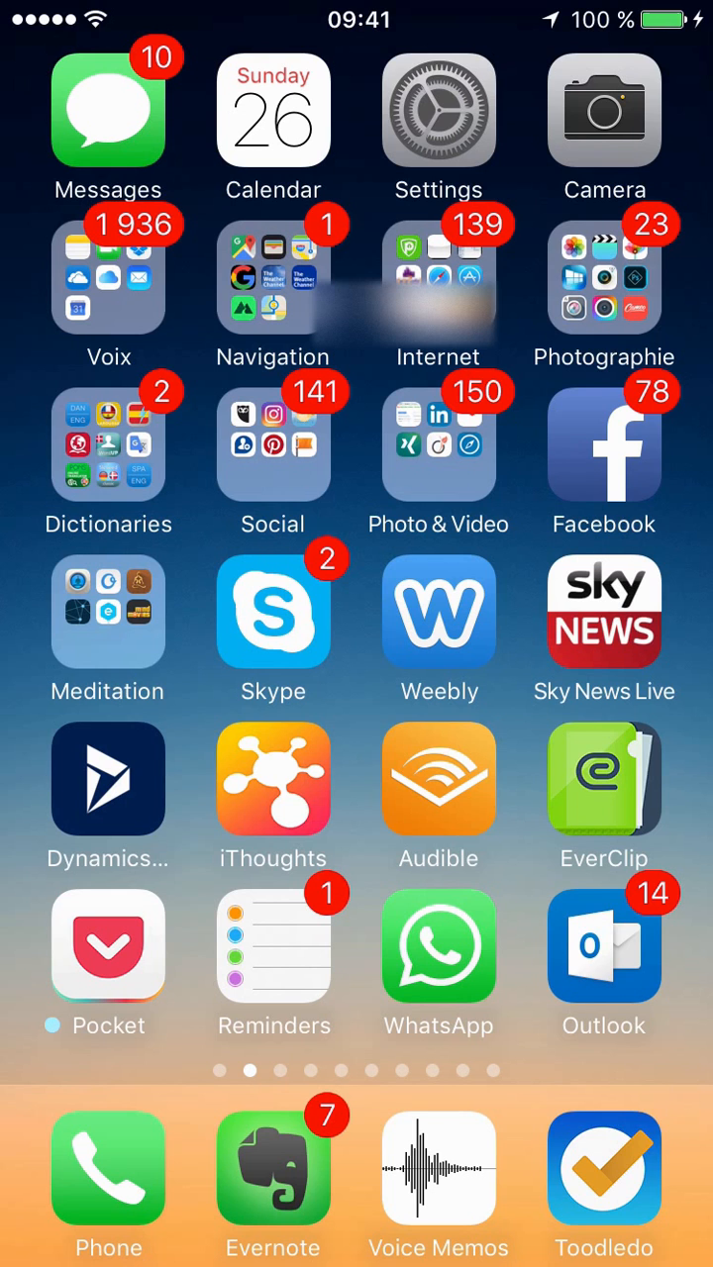
Launch Settings and go to the iTunes & App Store page.
{"action": "left_click", "coordinate": [438, 110]}
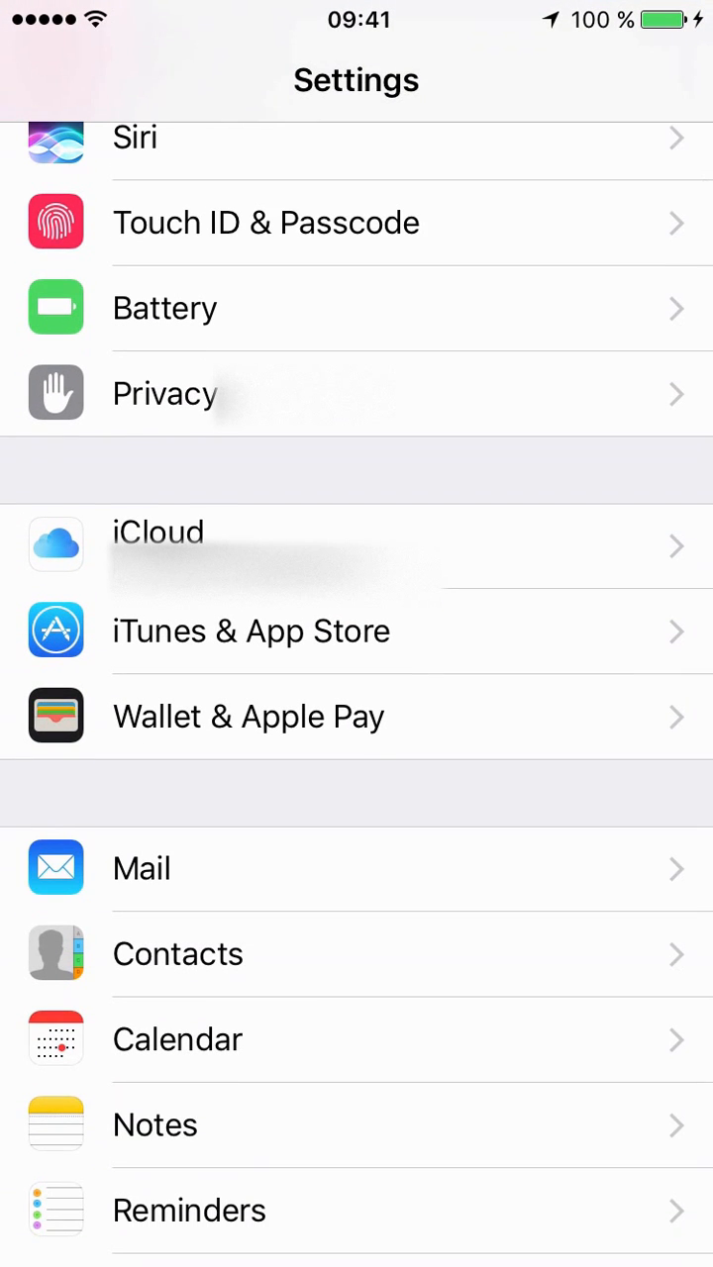
{"action": "left_click", "coordinate": [250, 630]}
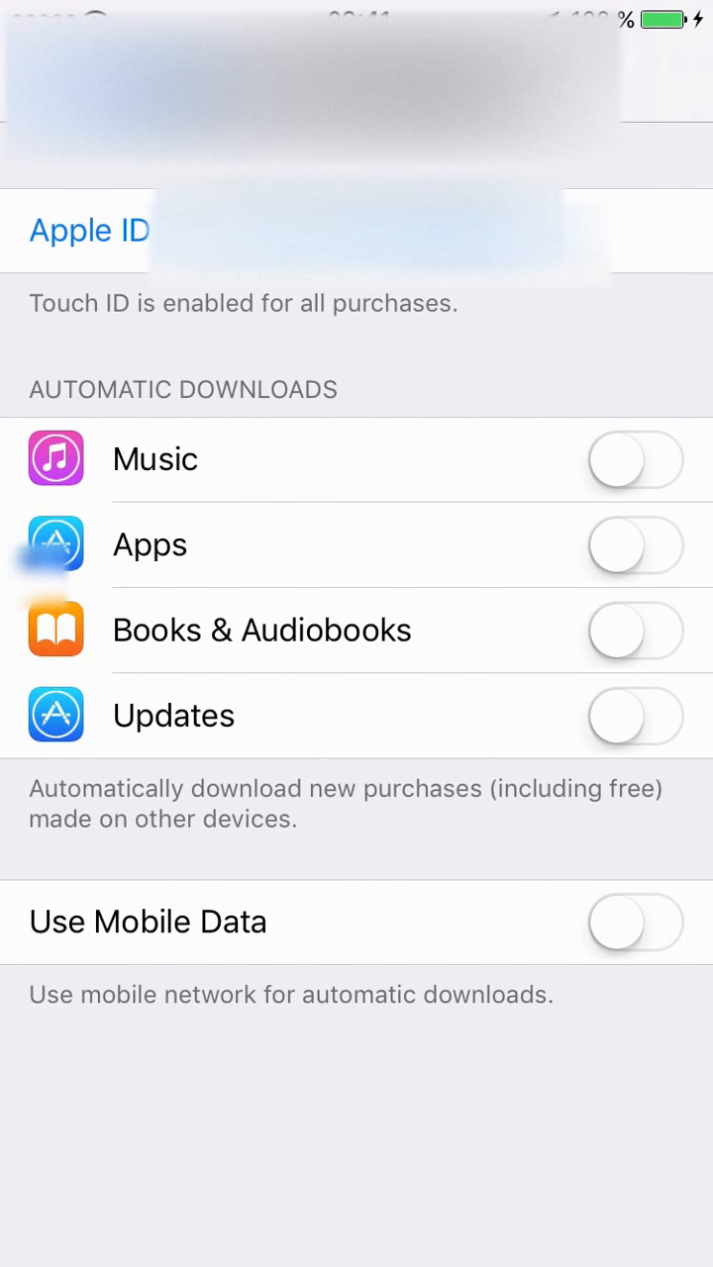
Choose View Apple ID from the Apple ID row to reach the account page.
{"action": "left_click", "coordinate": [89, 230]}
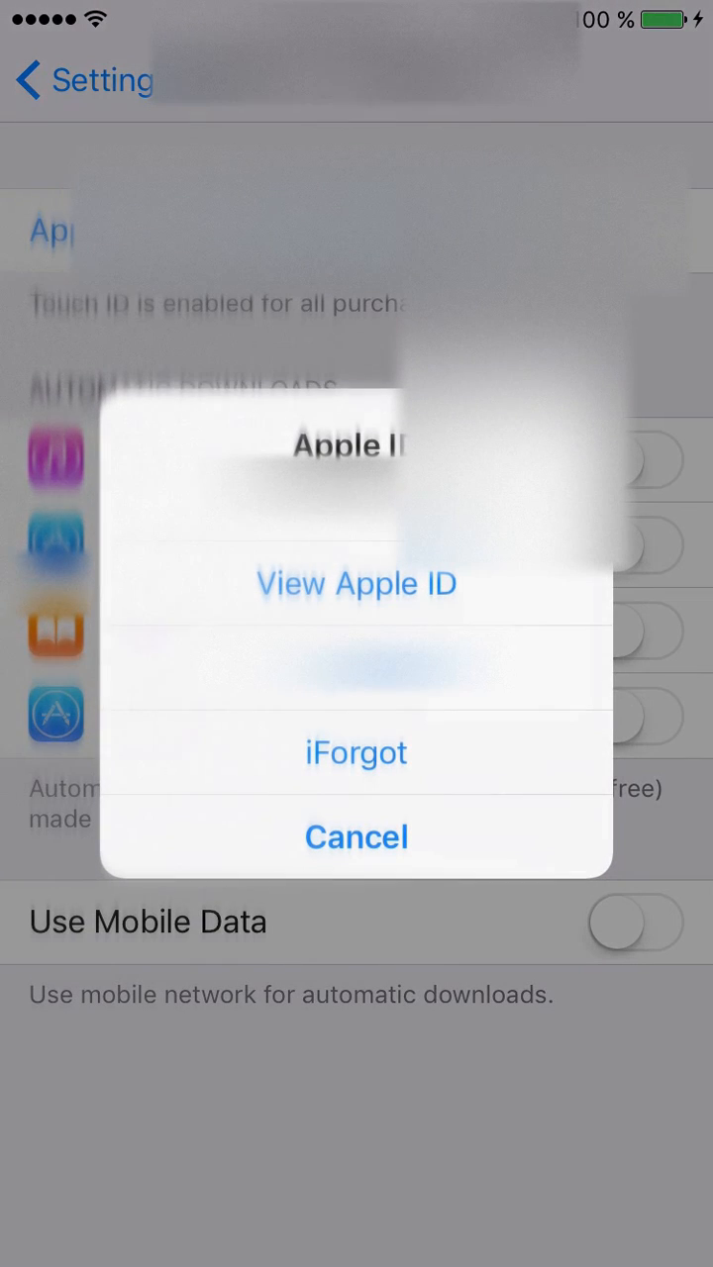
{"action": "left_click", "coordinate": [356, 836]}
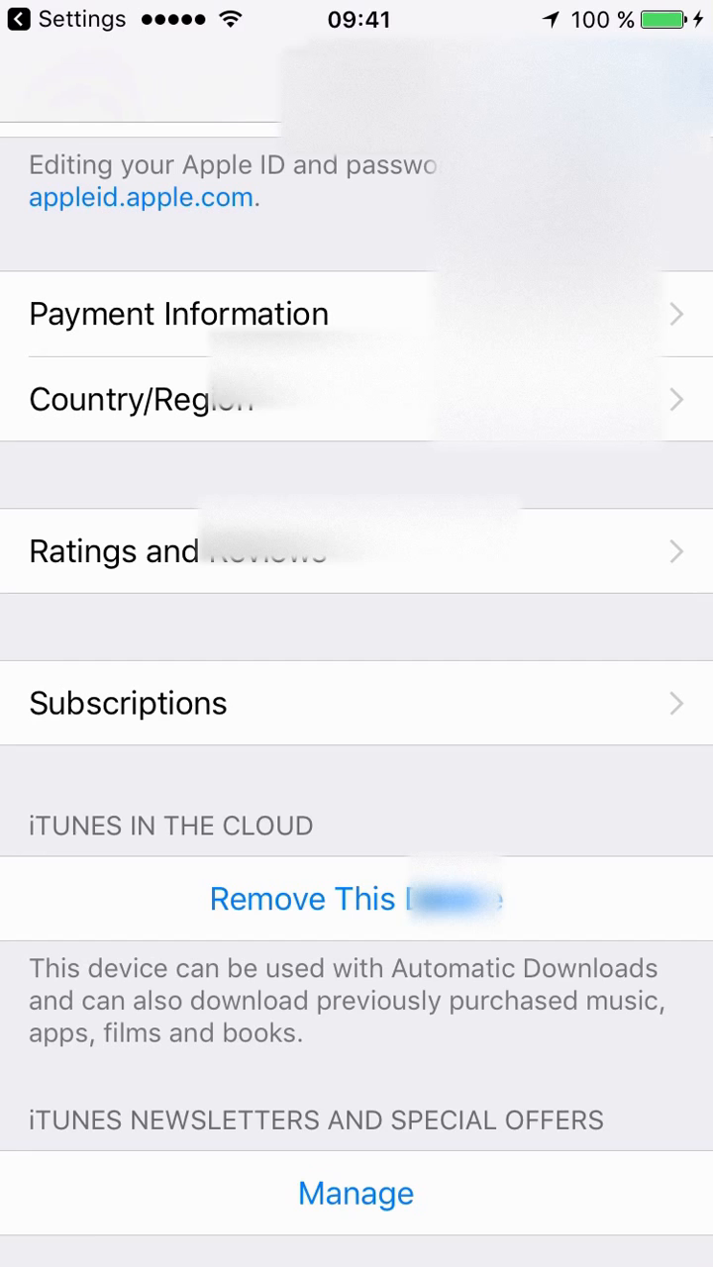
Reach the Subscriptions list showing Evernote Premium among the active subscriptions.
{"action": "scroll", "scroll_direction": "down", "scroll_amount": 3}
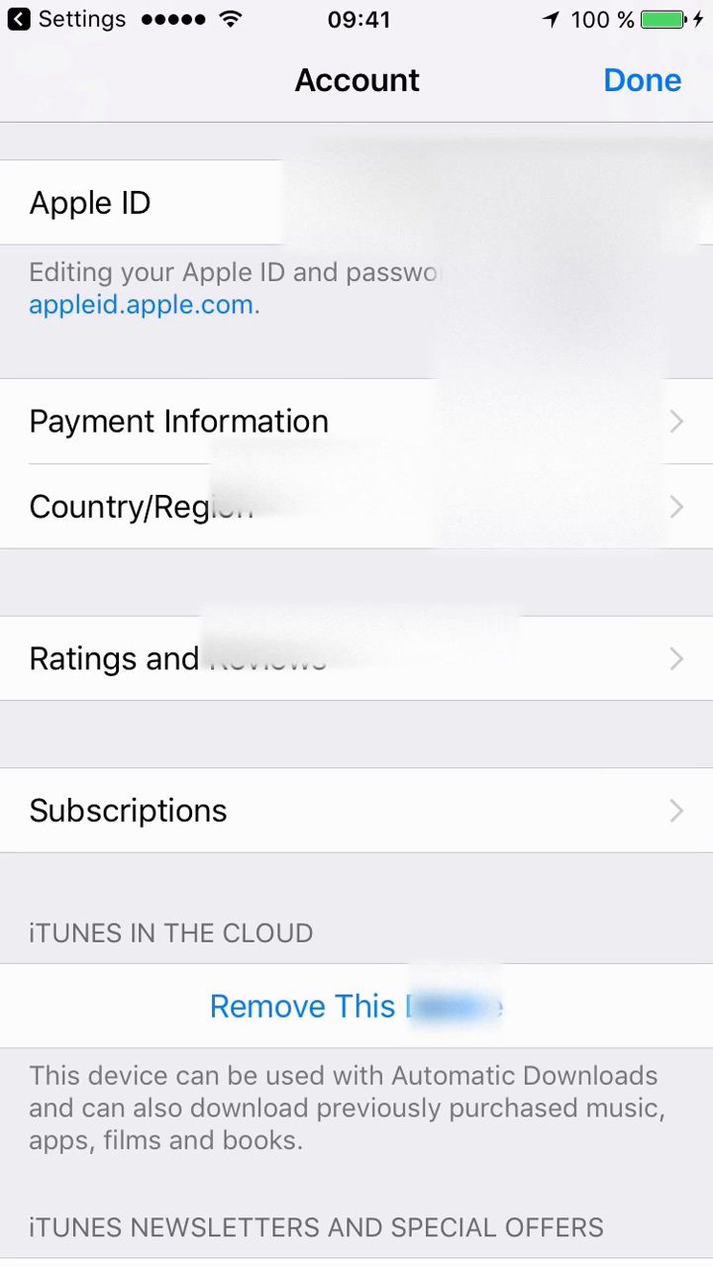
{"action": "left_click", "coordinate": [128, 810]}
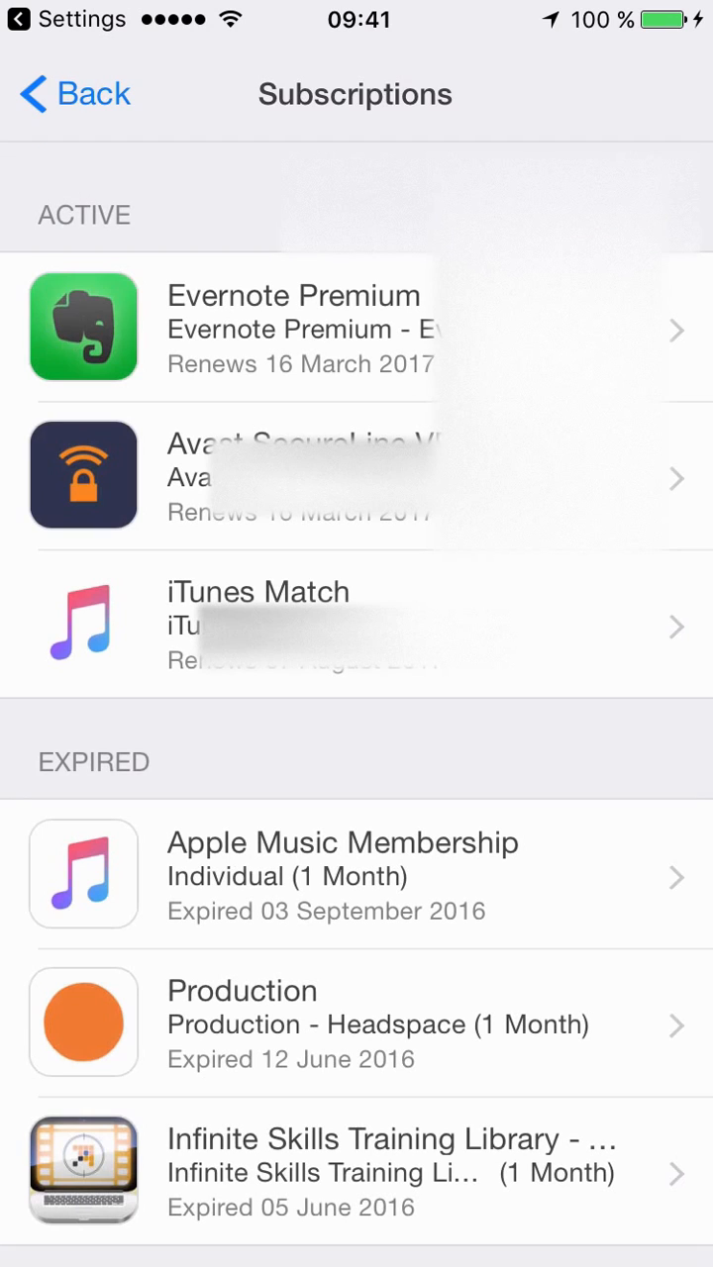